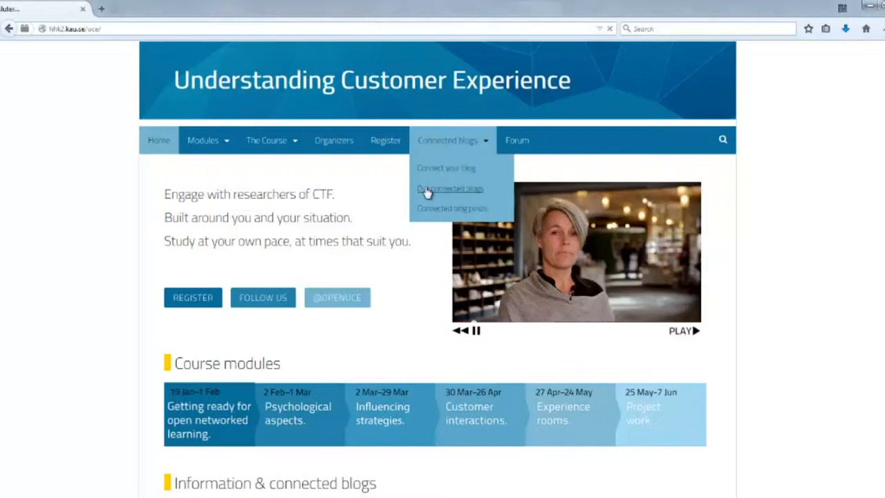
Scroll through all 41 blogs on the 'Our connected blogs' page.
click(450, 188)
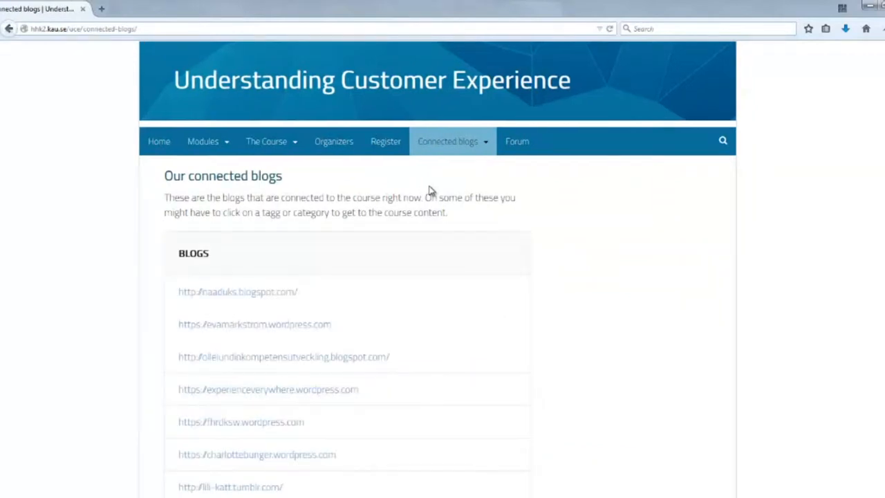
scroll(down, 3)
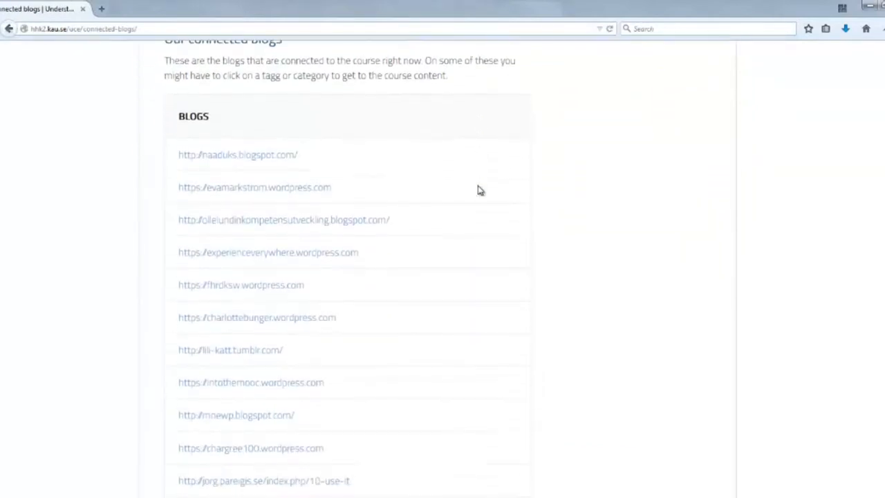
scroll(down, 3)
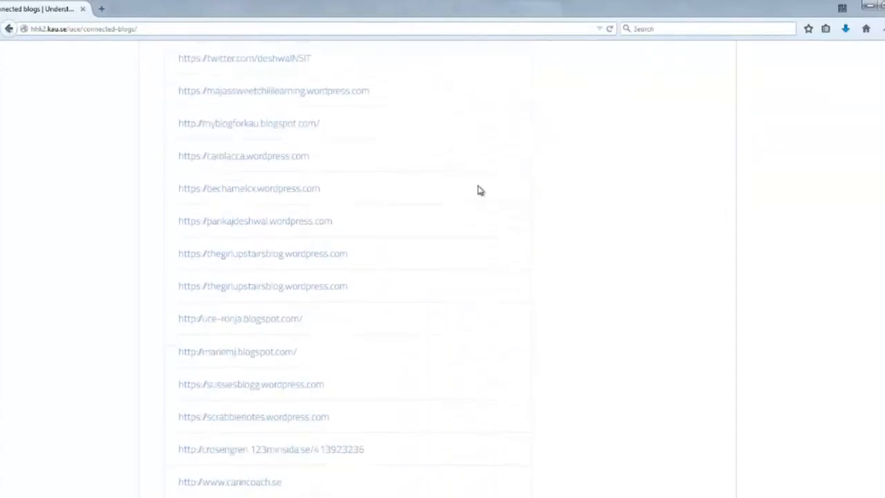
scroll(down, 3)
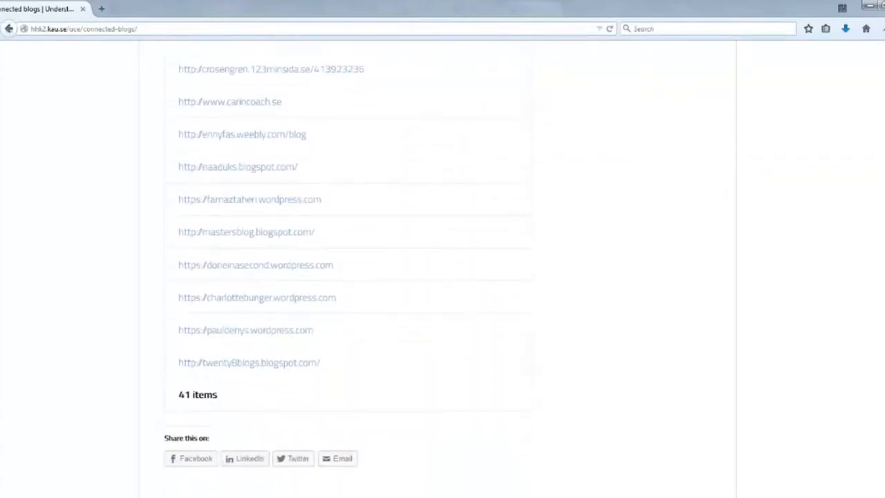
scroll(up, 3)
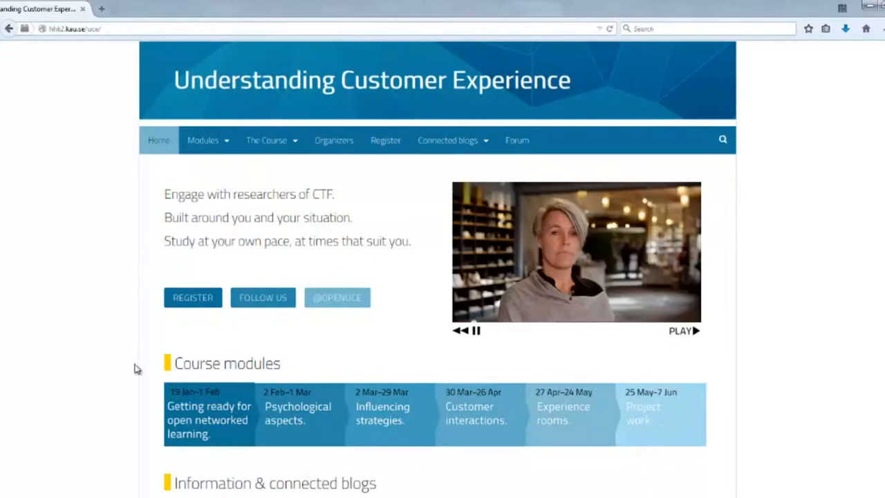
scroll(down, 3)
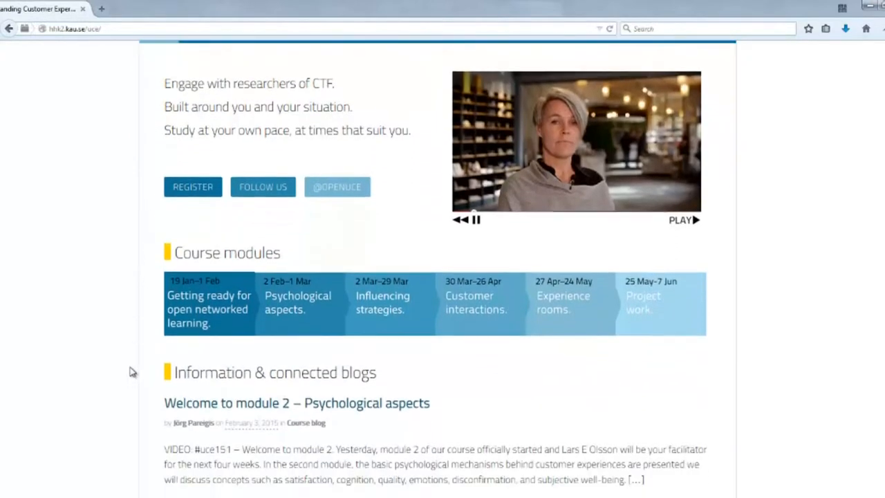
scroll(down, 3)
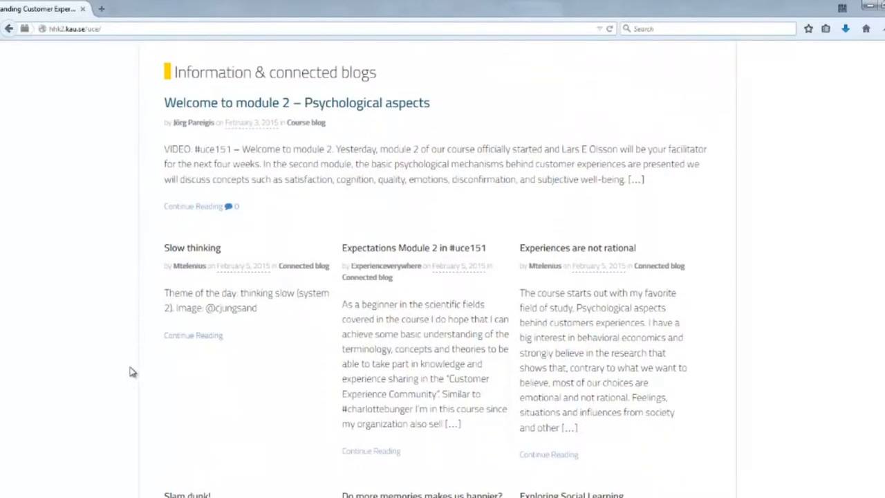
scroll(down, 3)
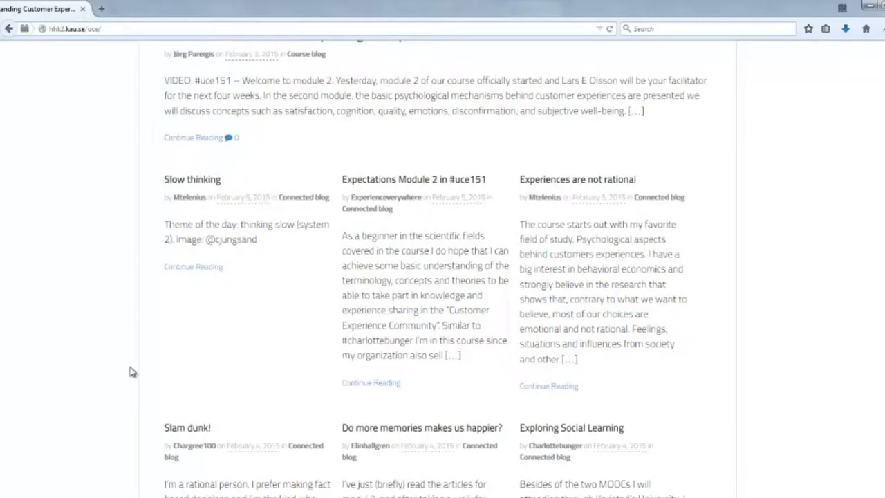
mouse_move(213, 363)
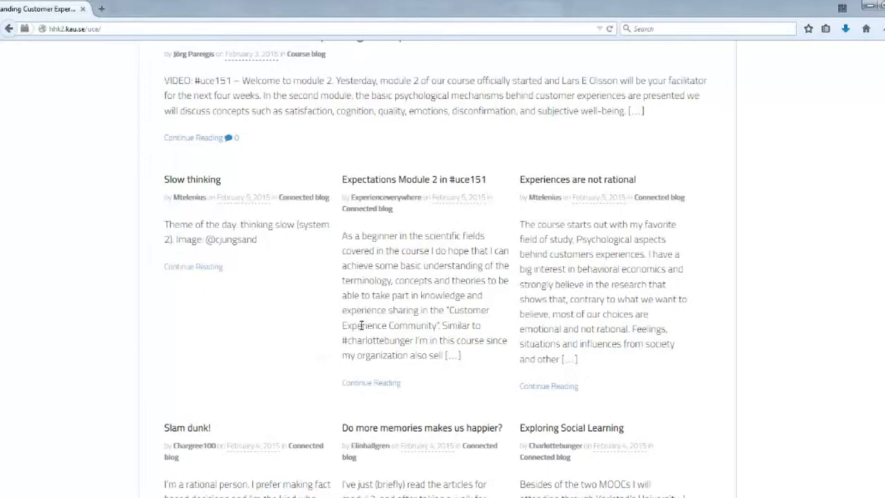
mouse_move(372, 315)
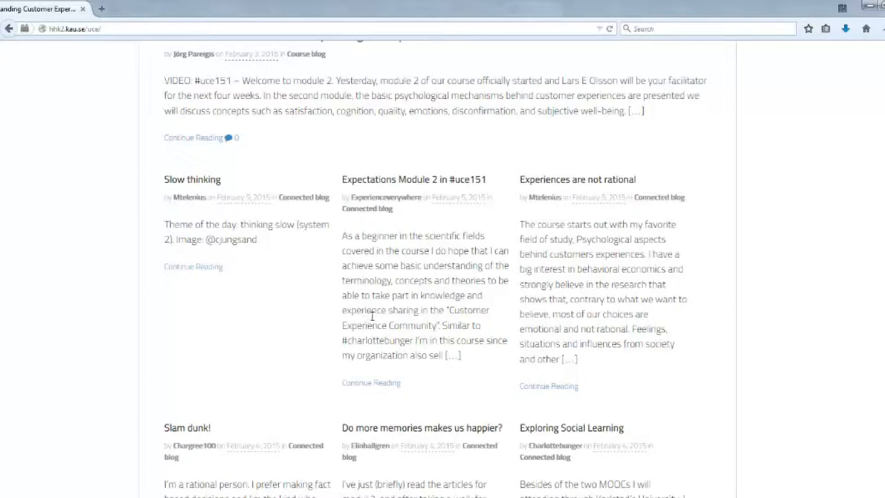
mouse_move(433, 297)
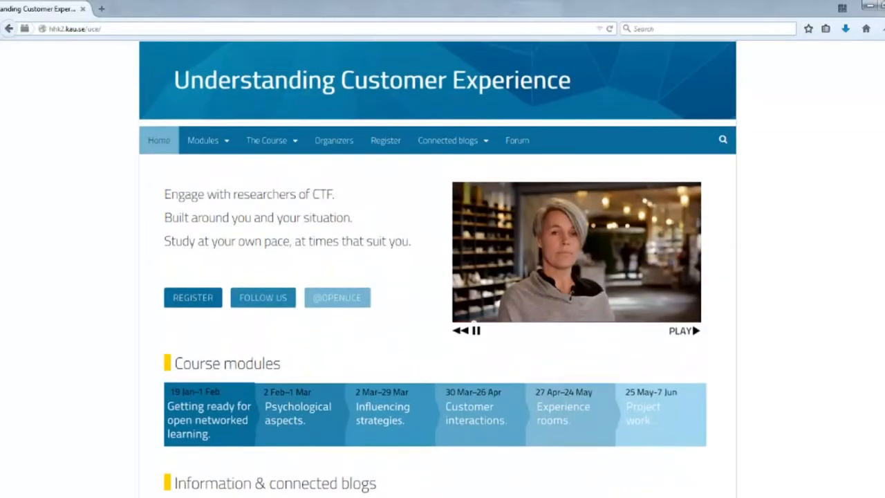
mouse_move(213, 172)
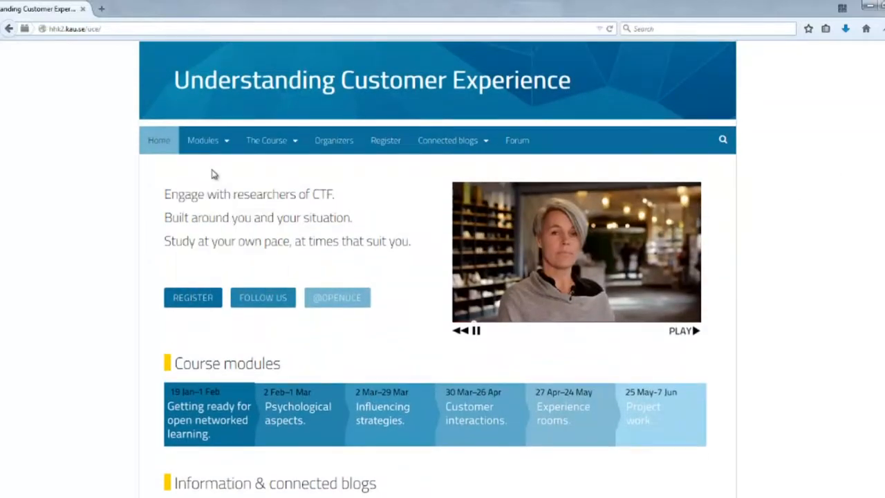
click(203, 140)
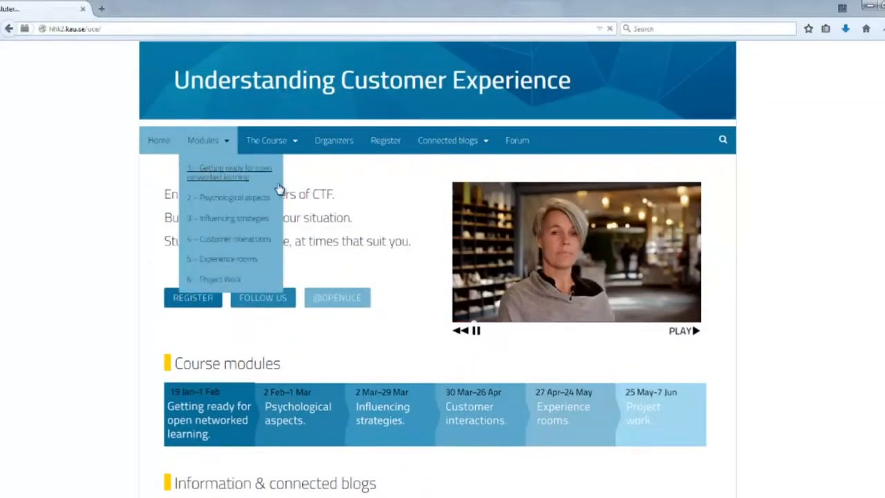
click(228, 171)
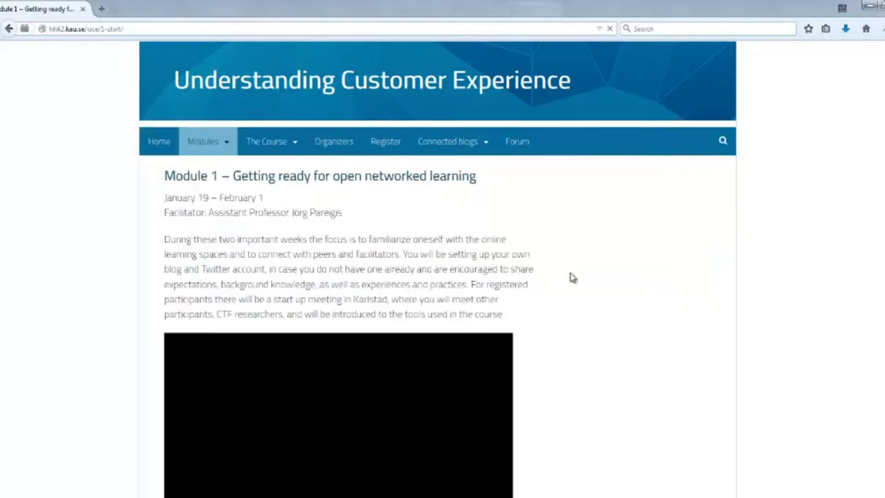
scroll(down, 3)
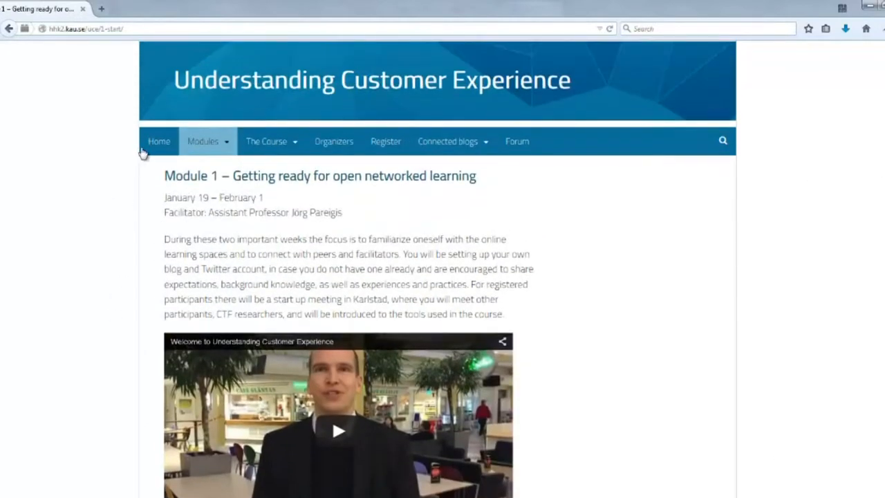
click(158, 141)
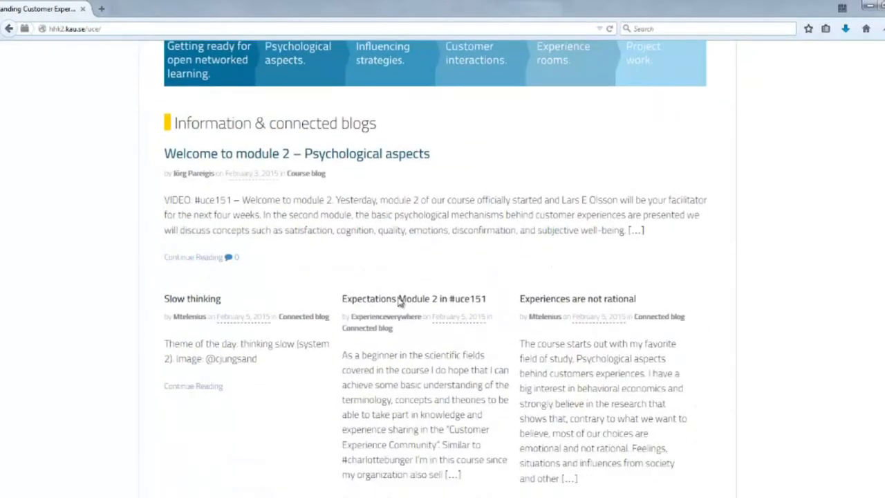
Open the 'Expectations Module 2 in #uce151' post in a new tab and view it.
scroll(down, 3)
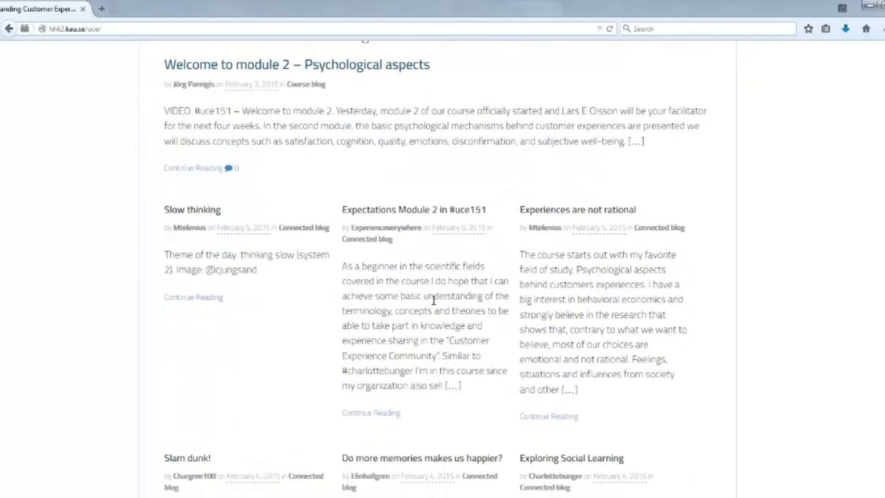
scroll(down, 3)
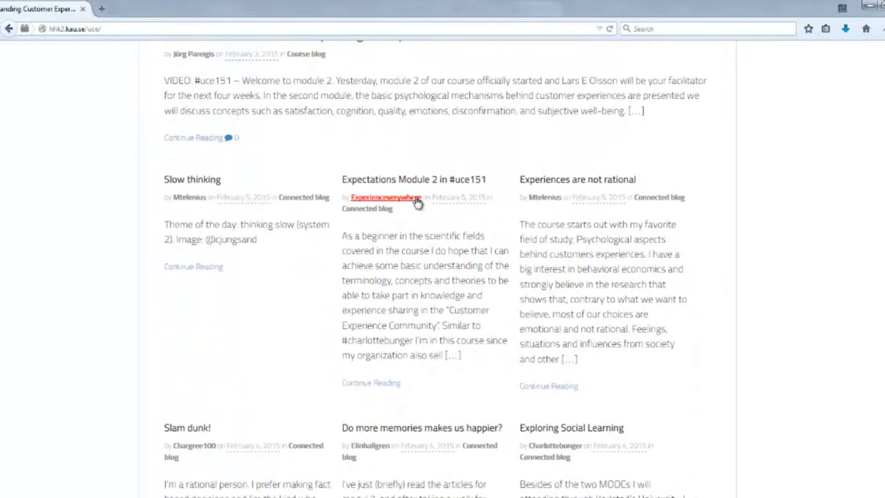
right_click(385, 198)
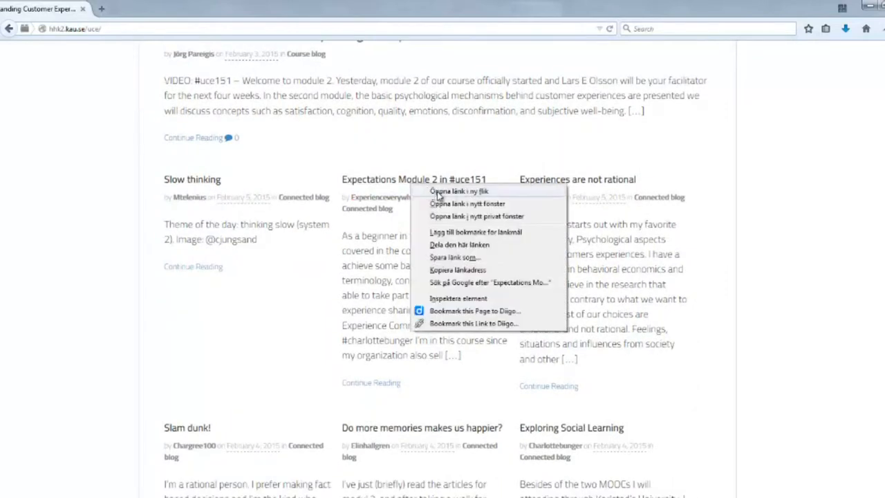
click(458, 191)
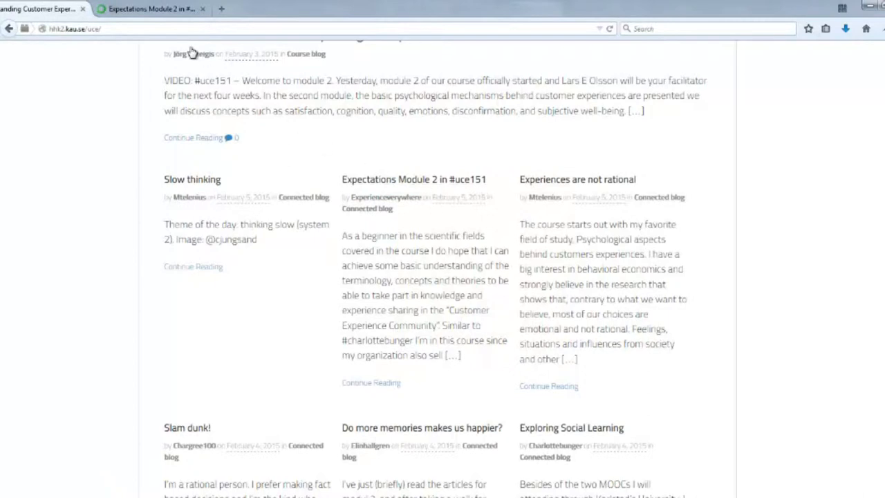
click(414, 179)
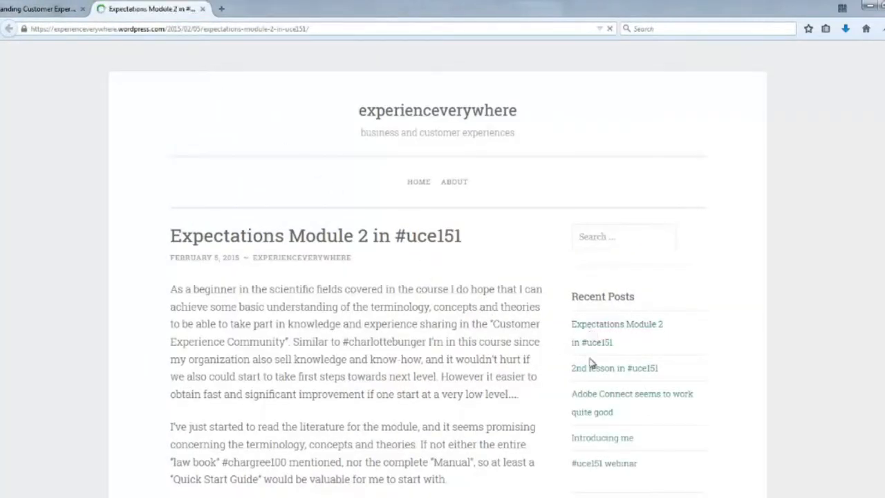
Open '2nd lesson in #uce151' from Recent Posts and read its four comments.
click(614, 367)
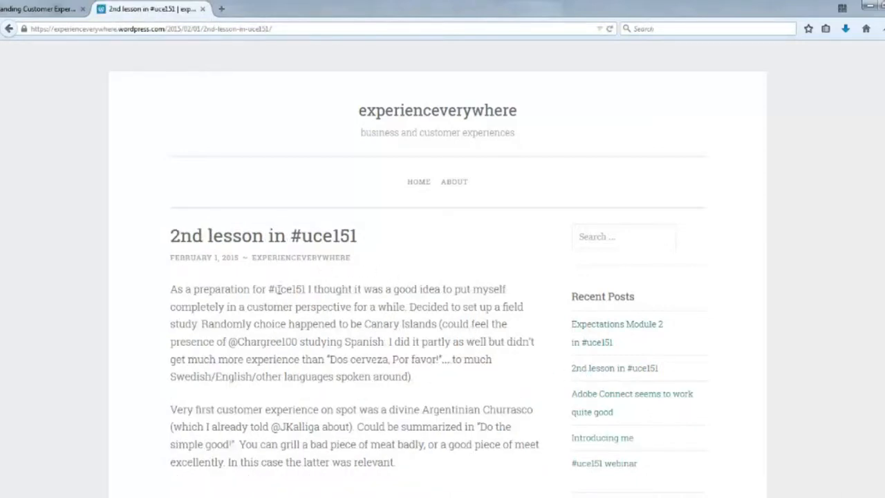
mouse_move(368, 344)
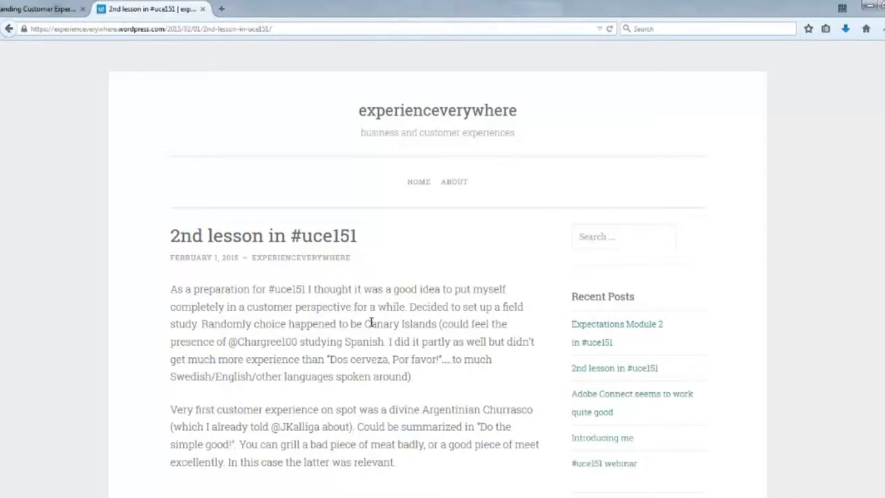
scroll(down, 3)
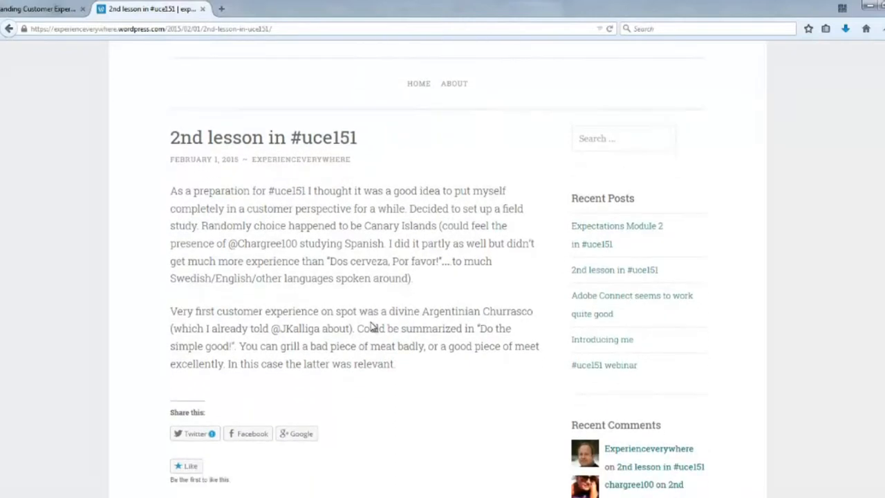
scroll(down, 3)
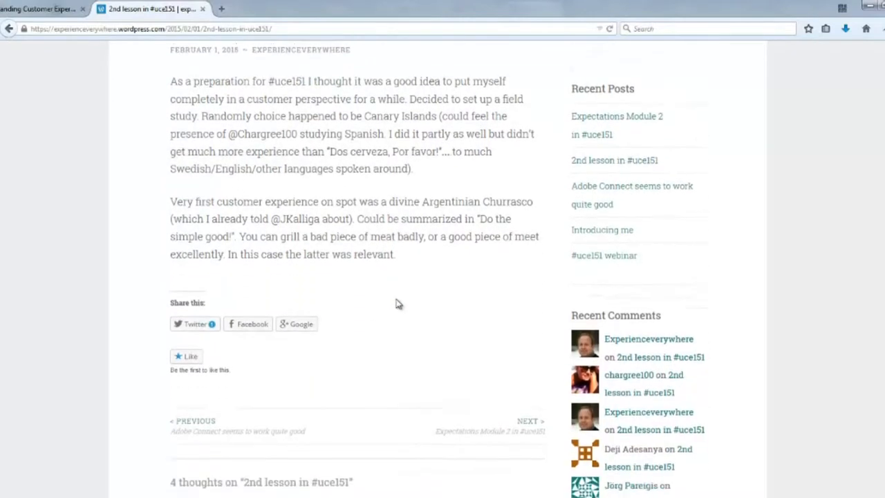
scroll(down, 3)
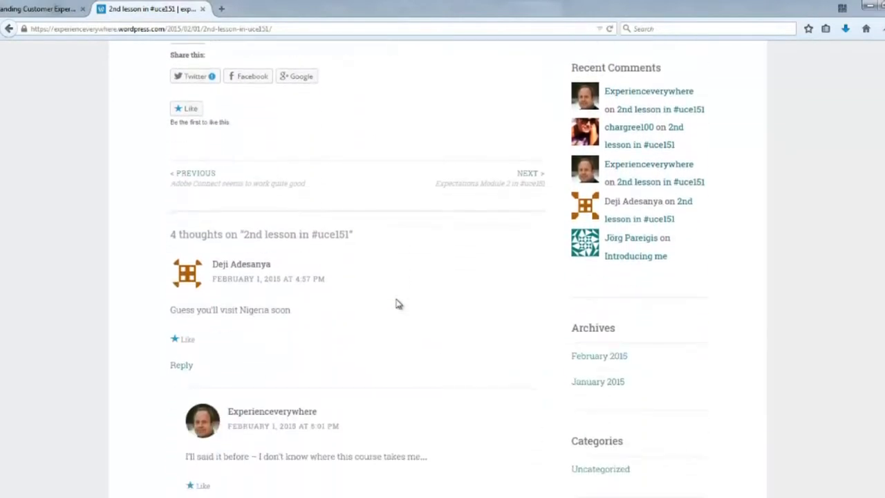
scroll(down, 3)
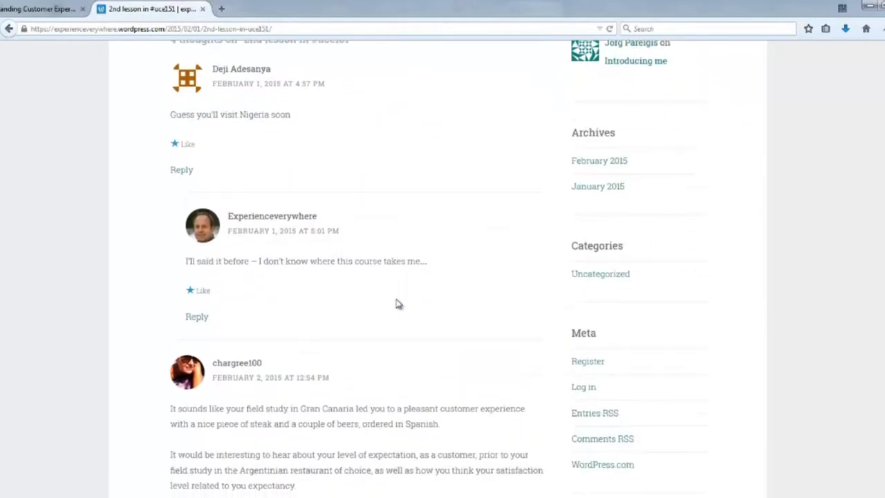
scroll(down, 3)
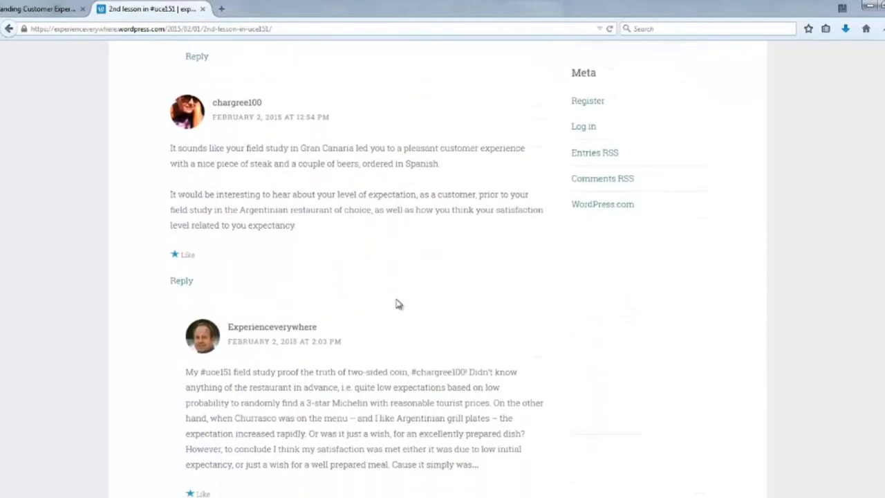
scroll(down, 3)
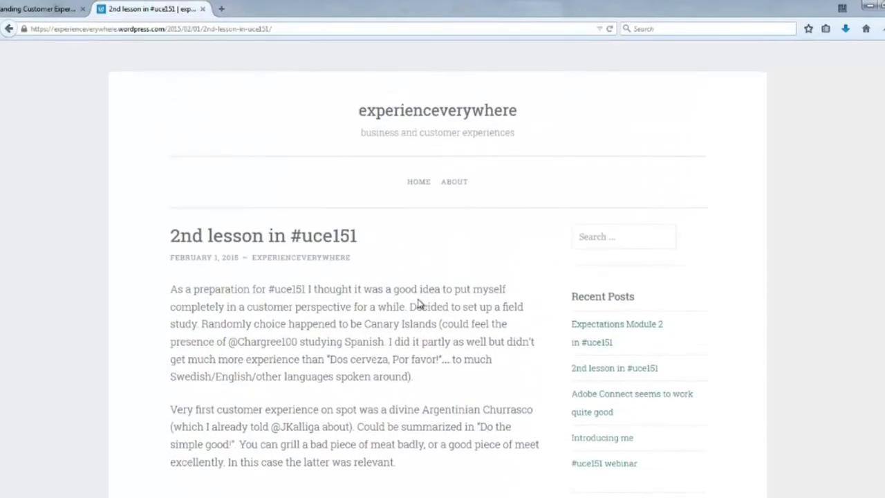
mouse_move(42, 8)
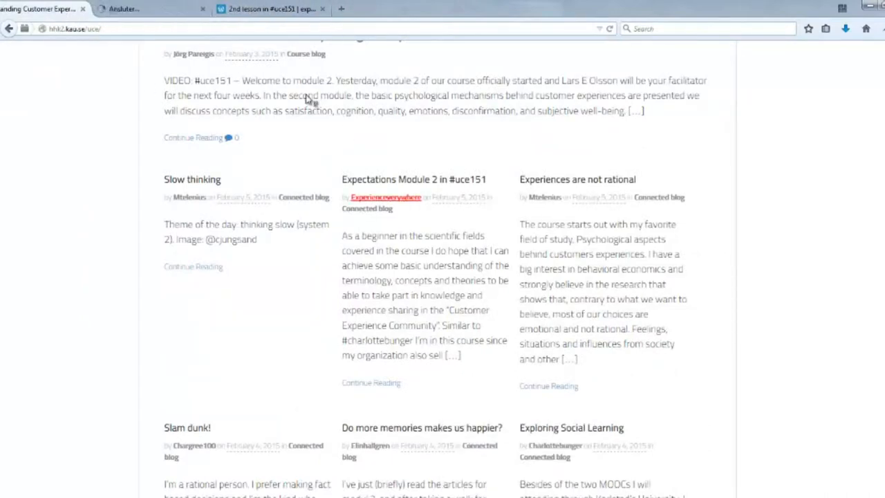
Read the 'Do more memories makes us happier?' post and its two comments.
click(421, 428)
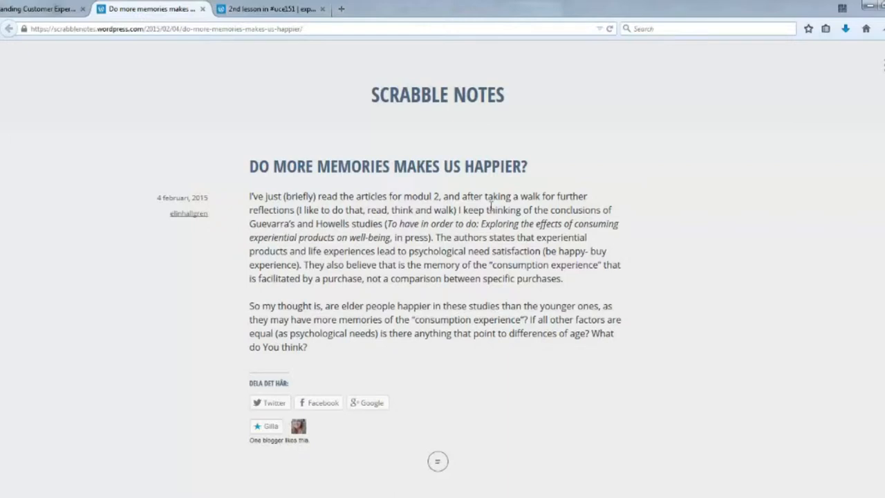
scroll(down, 3)
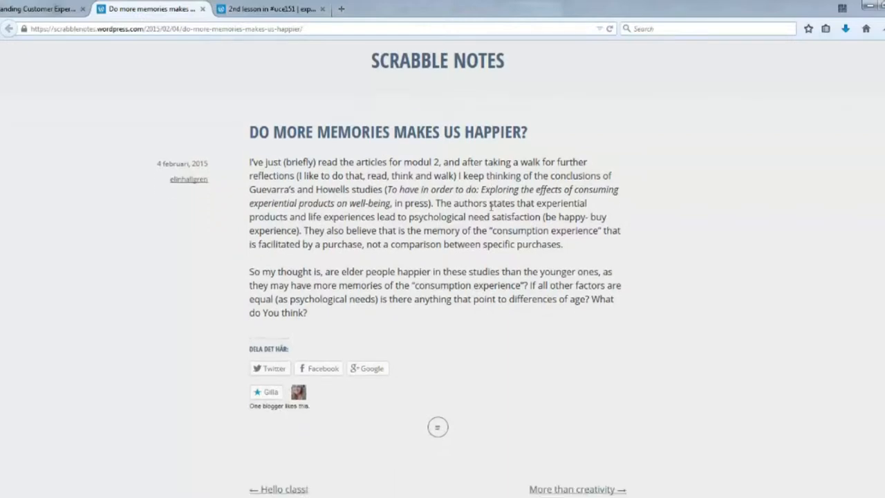
scroll(down, 3)
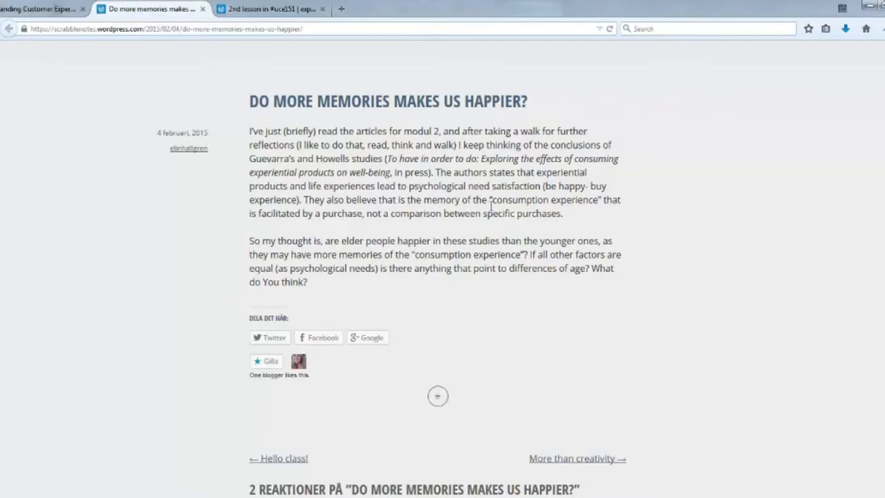
scroll(down, 3)
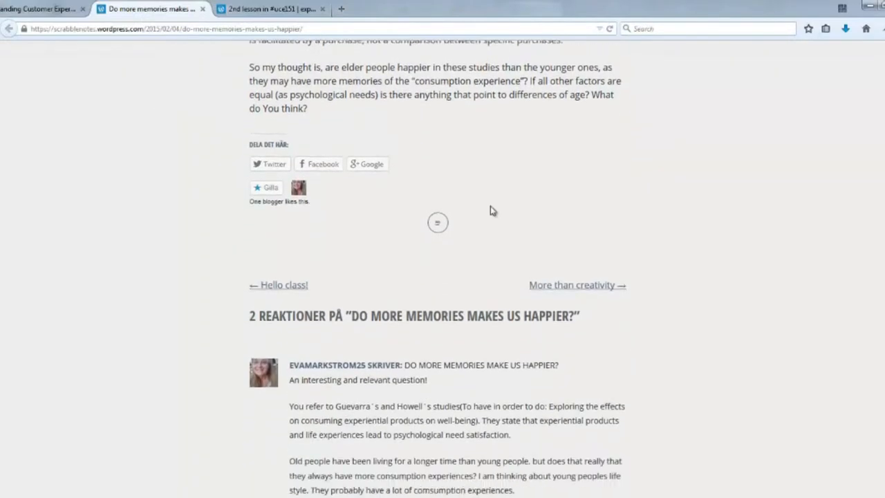
scroll(down, 3)
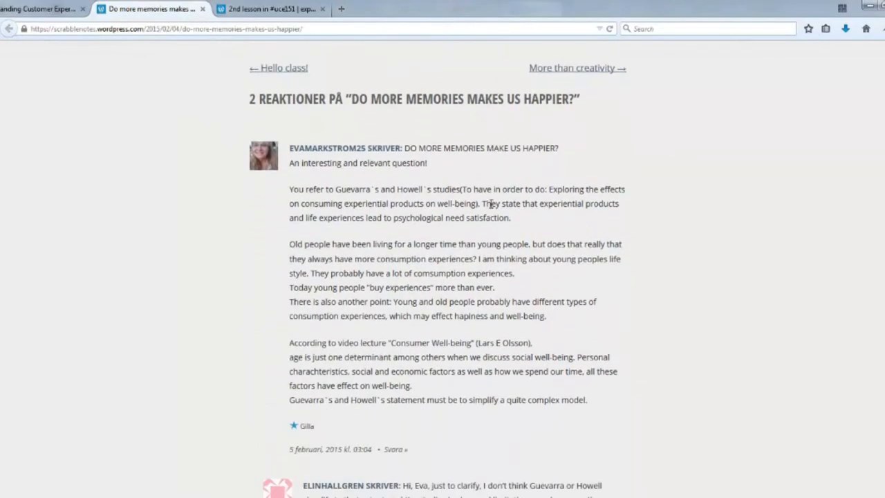
scroll(down, 3)
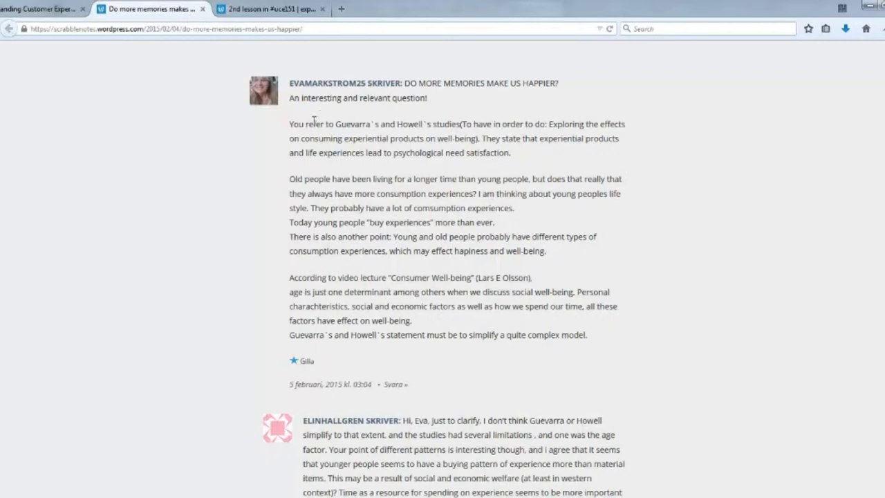
mouse_move(441, 326)
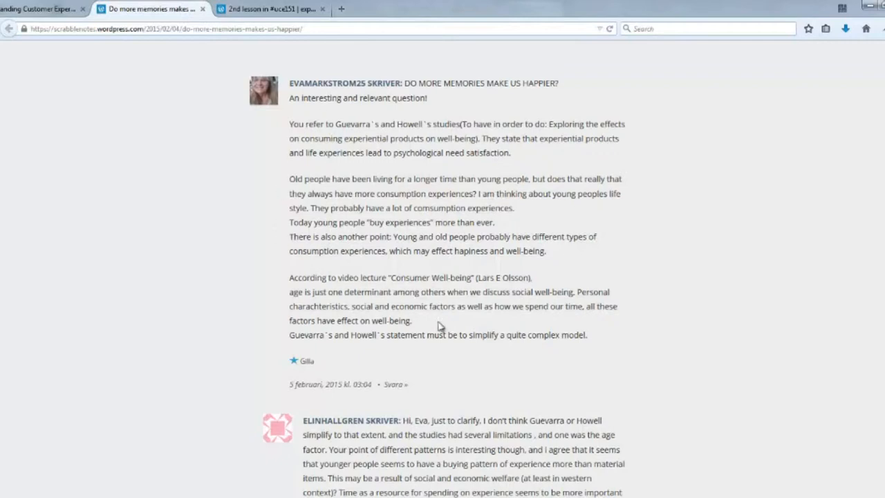
mouse_move(363, 475)
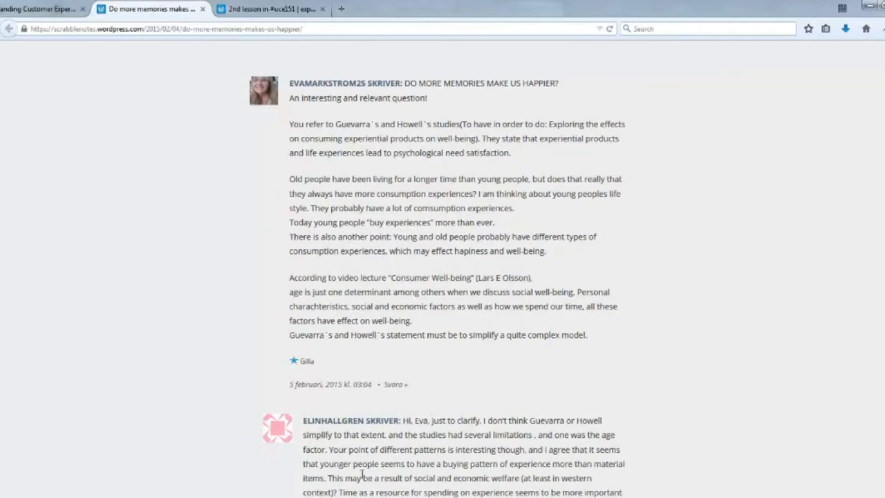
mouse_move(648, 383)
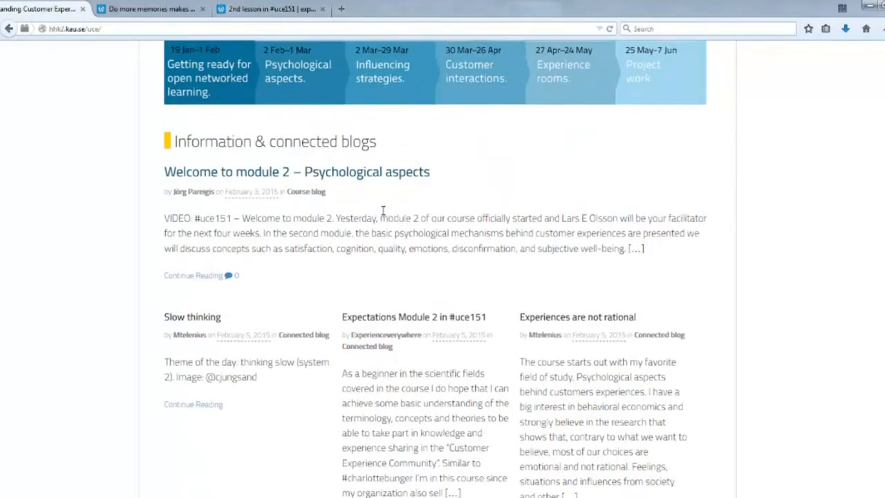
scroll(up, 3)
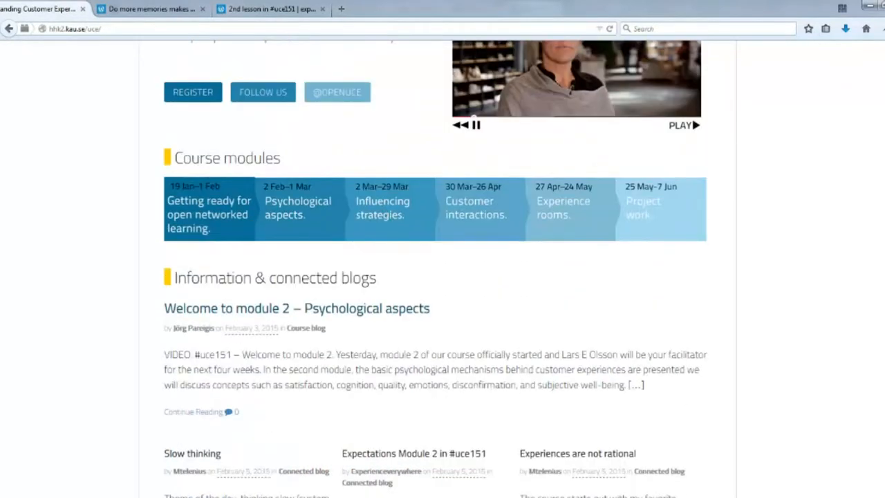